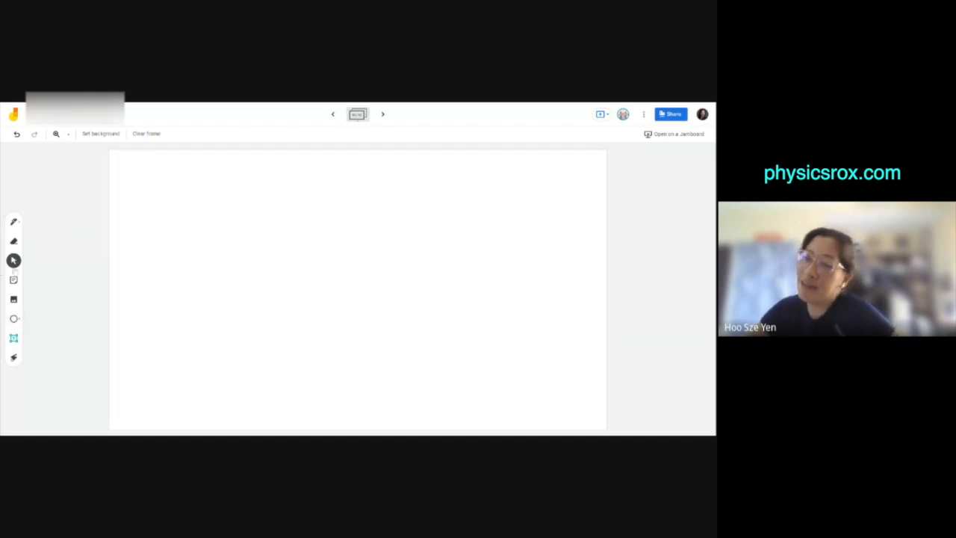
# Write α, β, γ in yellow ink inside a box, noting 'come from radioisotope' below.
pyautogui.click(14, 221)
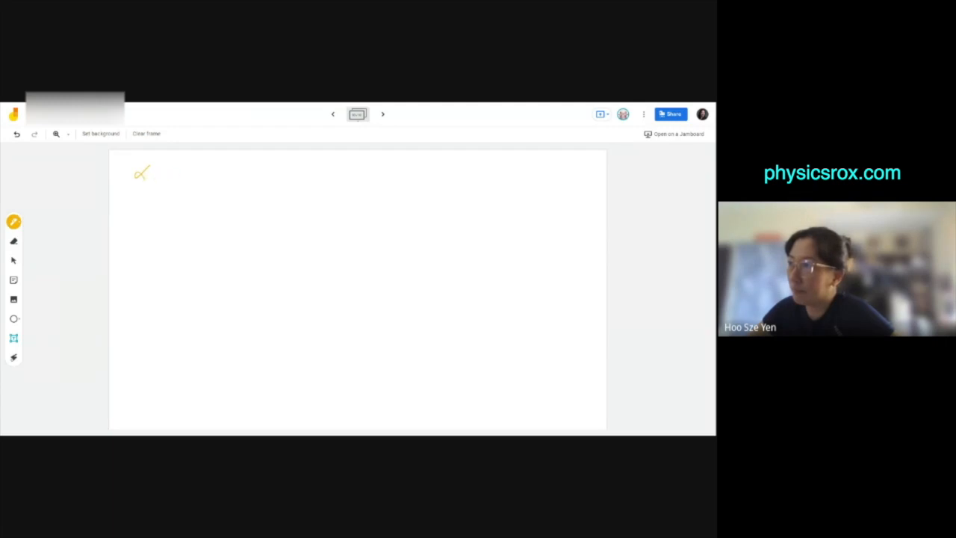
pyautogui.moveTo(124, 179); pyautogui.dragTo(217, 176)
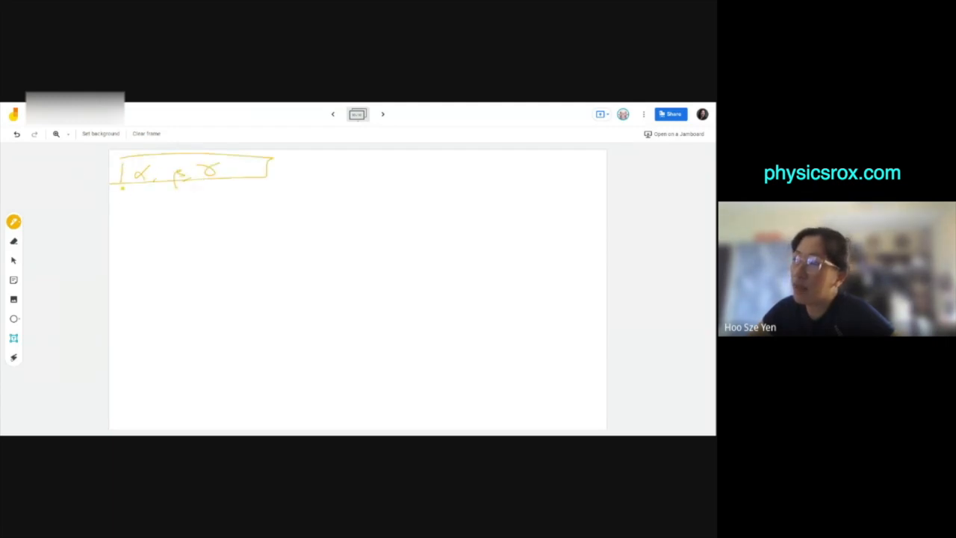
pyautogui.moveTo(116, 198); pyautogui.dragTo(168, 209)
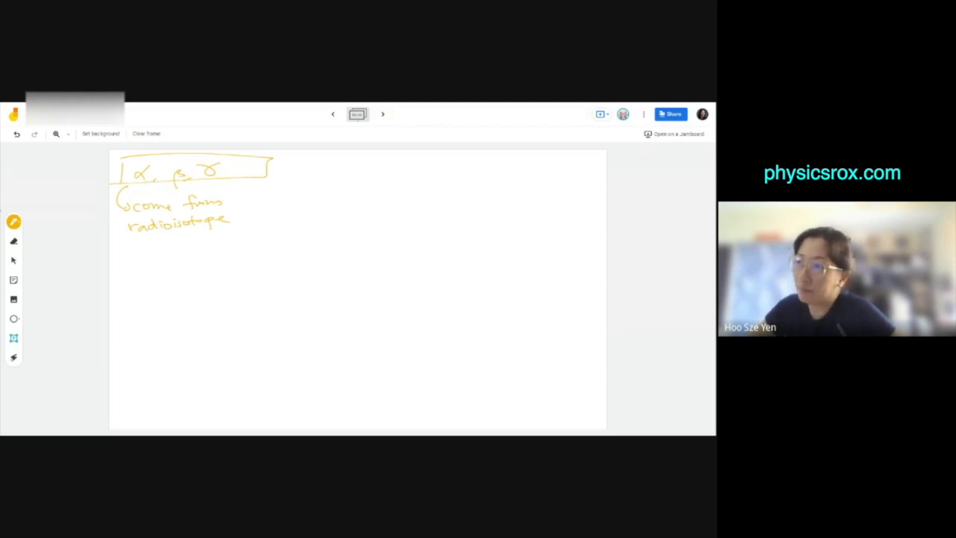
# Draw a green arrow to a boxed 'X-ray', crossed out in red with 'NO!'.
pyautogui.click(14, 221)
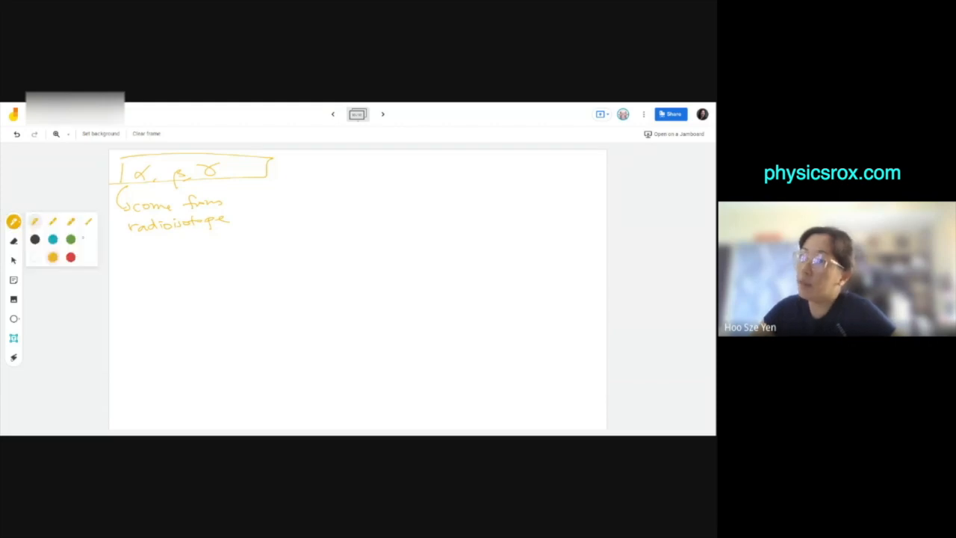
pyautogui.moveTo(131, 239); pyautogui.dragTo(299, 205)
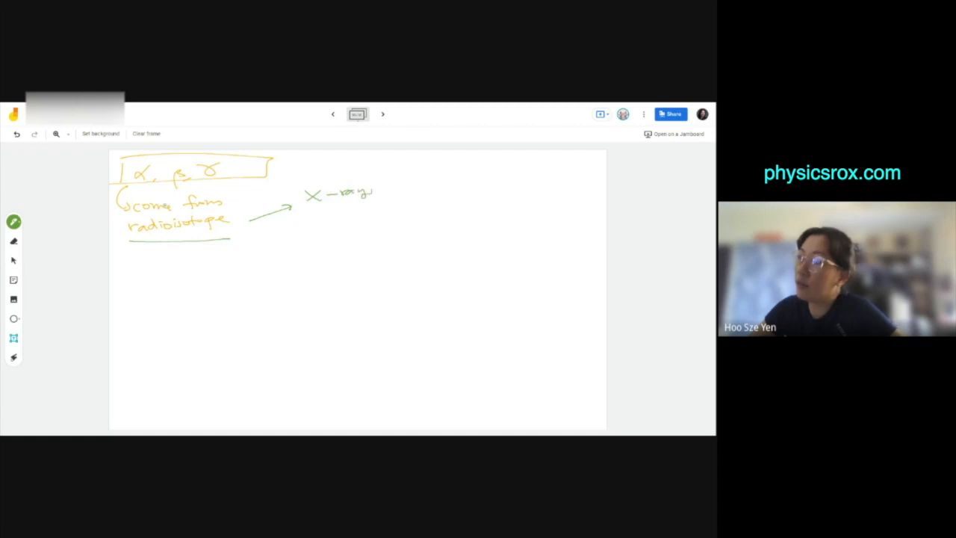
pyautogui.click(13, 221)
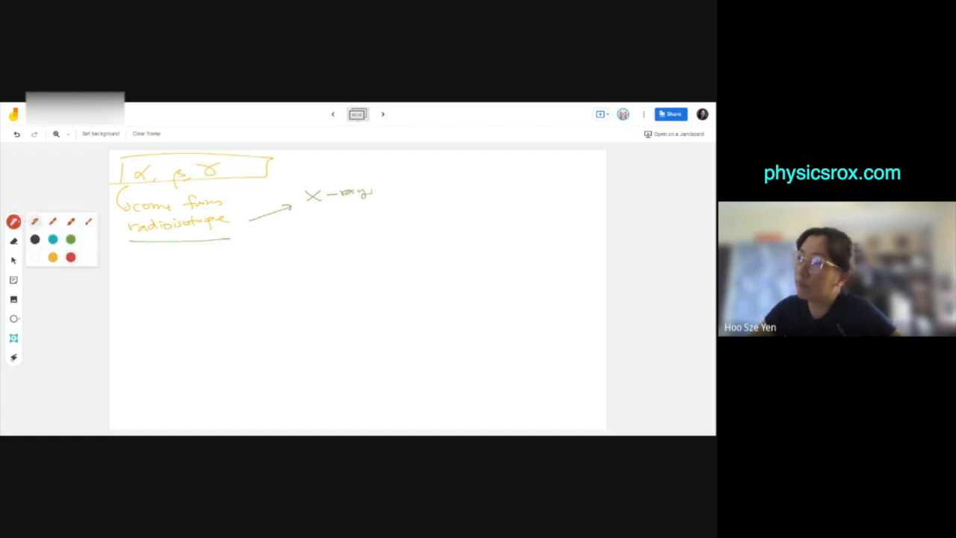
pyautogui.moveTo(247, 201); pyautogui.dragTo(292, 235)
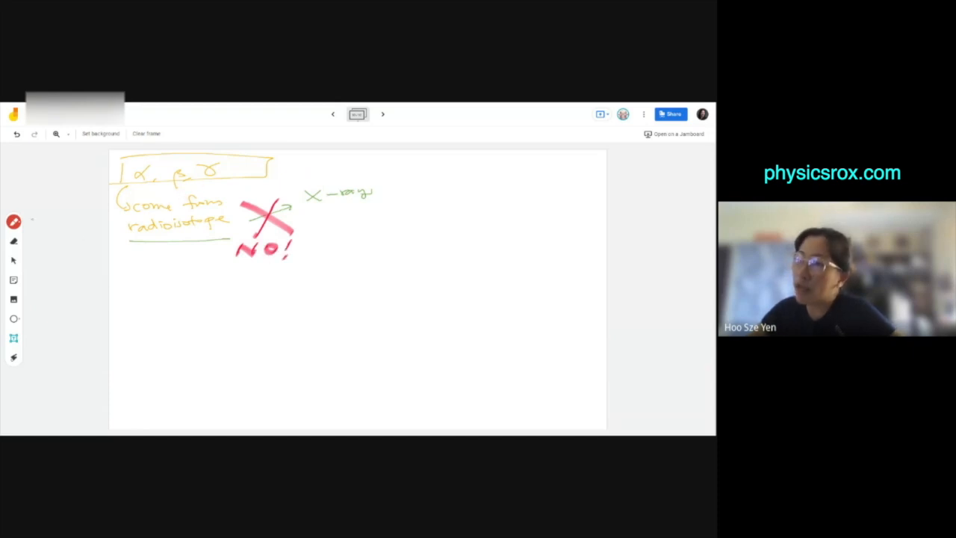
pyautogui.click(13, 221)
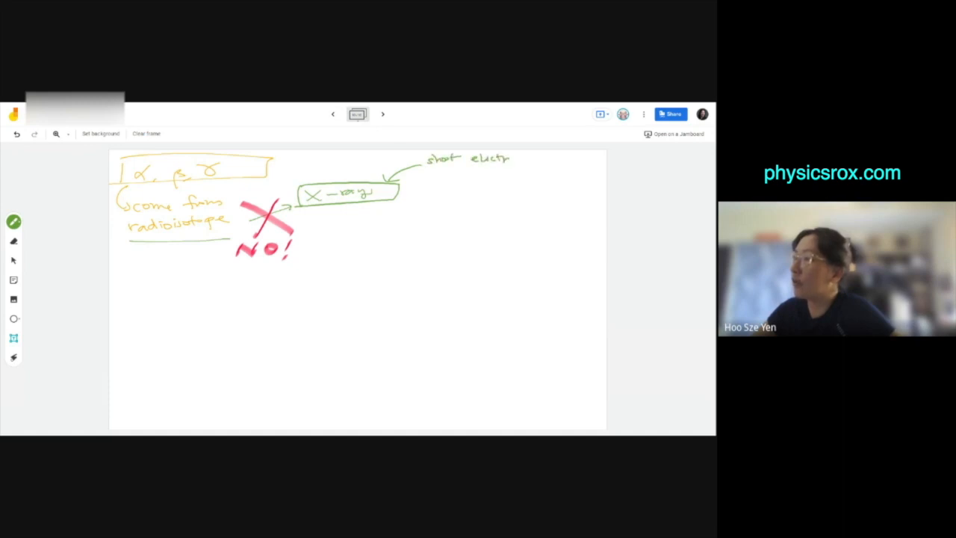
# Write 'shoot electron to metal' and sketch a circled e arrowing into a hatched block.
pyautogui.write('to')
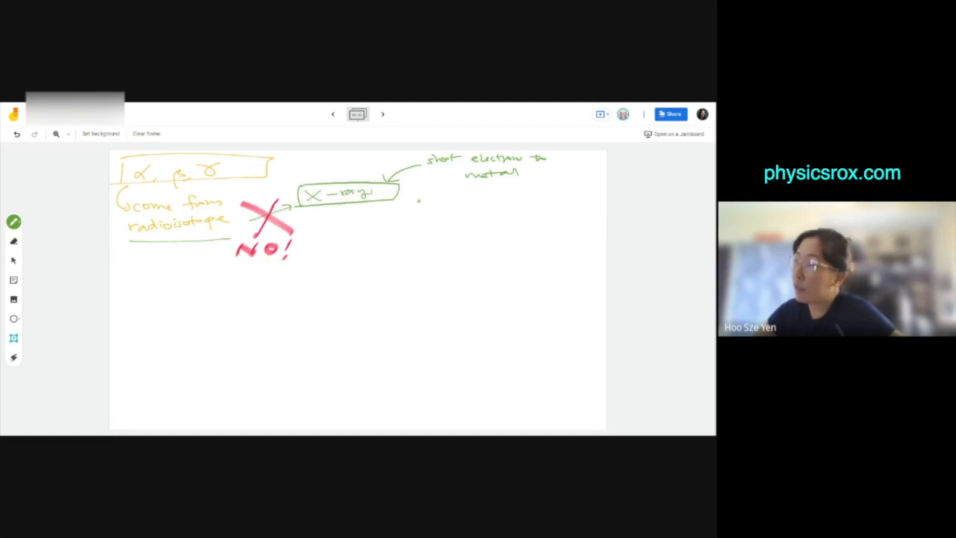
pyautogui.moveTo(419, 198); pyautogui.dragTo(486, 198)
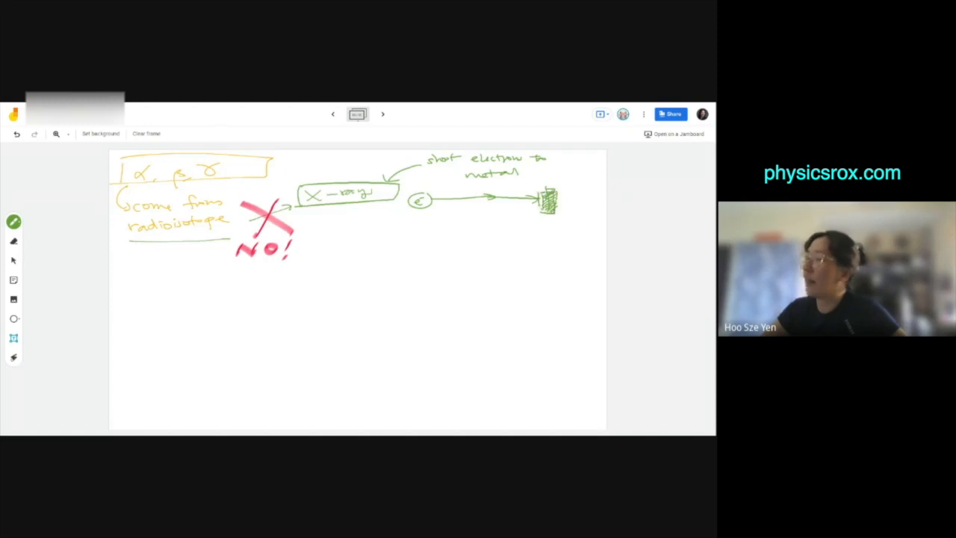
# Draw red arrows off the metal block labelled with about 1–5% and X-ray.
pyautogui.click(13, 222)
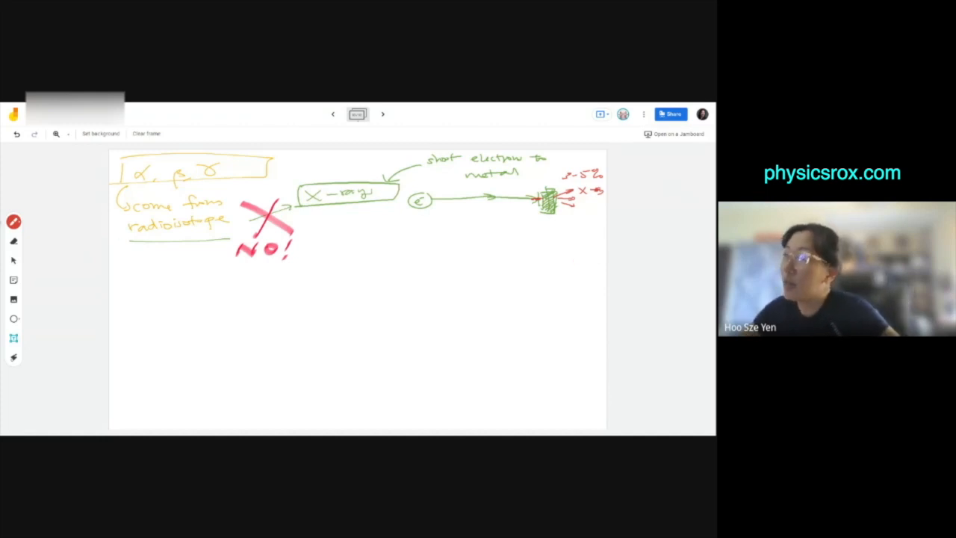
# Draw a curved green arrow to the X-ray box labelled 'cellophane tape'.
pyautogui.click(13, 222)
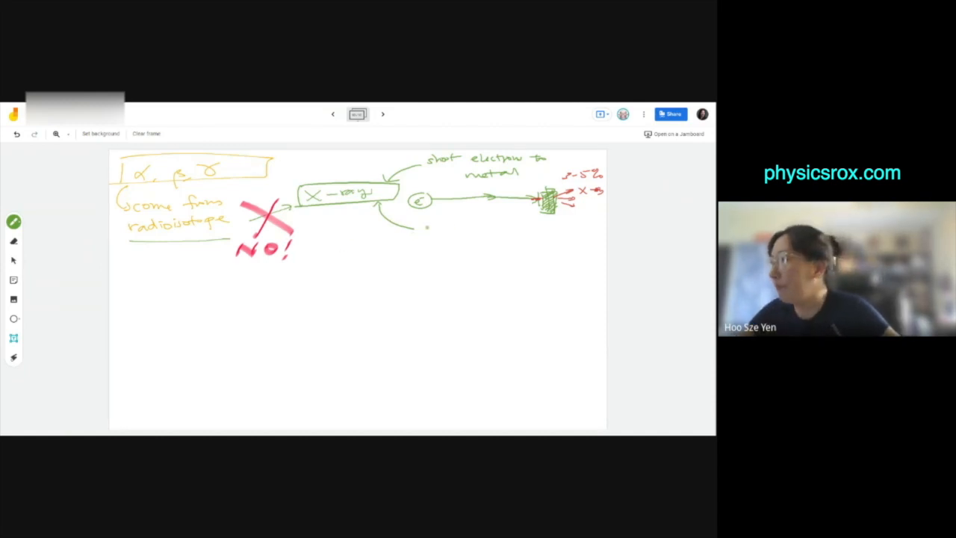
pyautogui.write('cellophane tape')
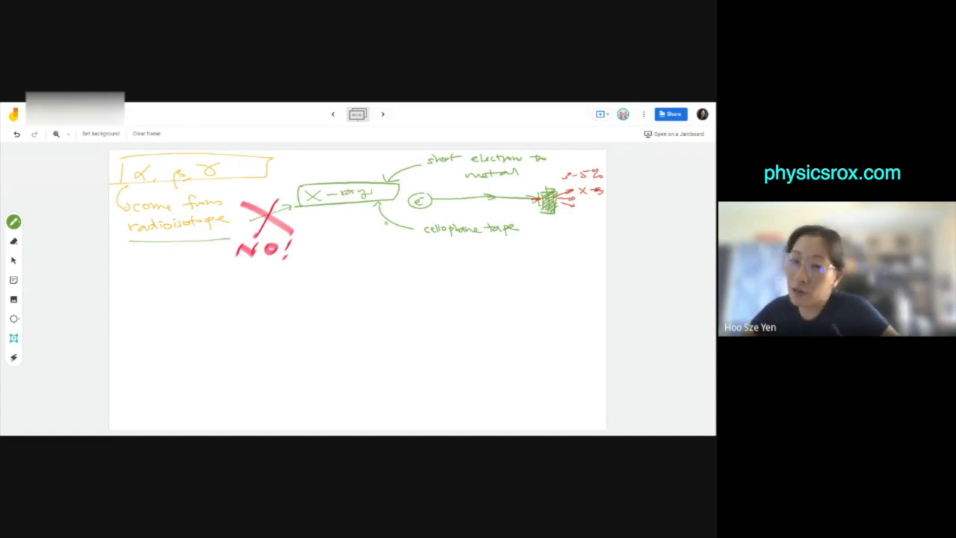
pyautogui.click(13, 222)
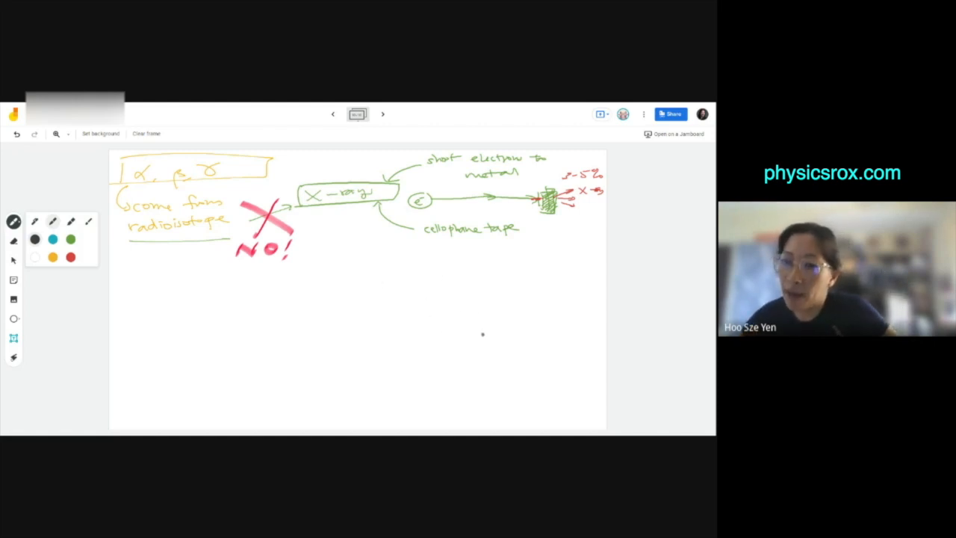
pyautogui.moveTo(477, 329)
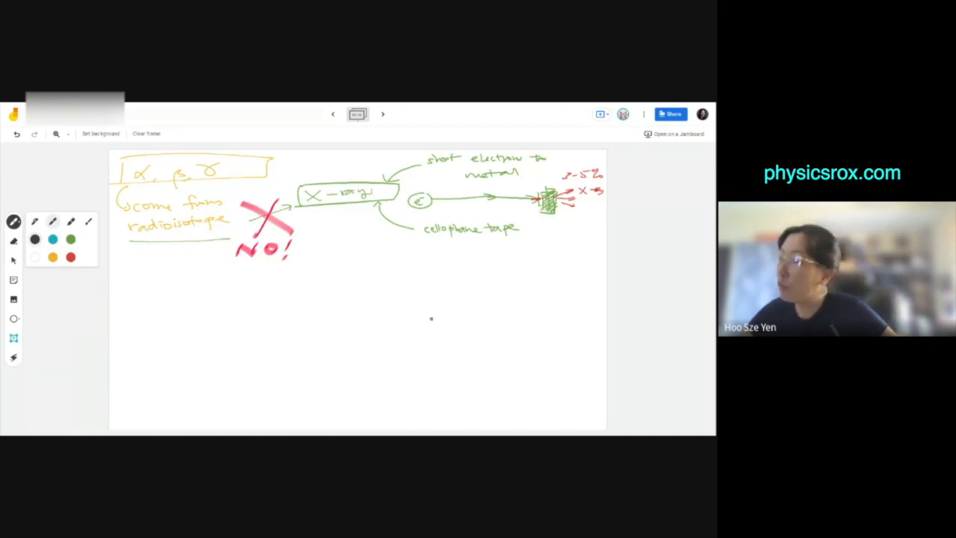
# Draw a black rectangle labelled 'X-ray machine', three rays, and a stick figure.
pyautogui.moveTo(153, 307); pyautogui.dragTo(158, 378)
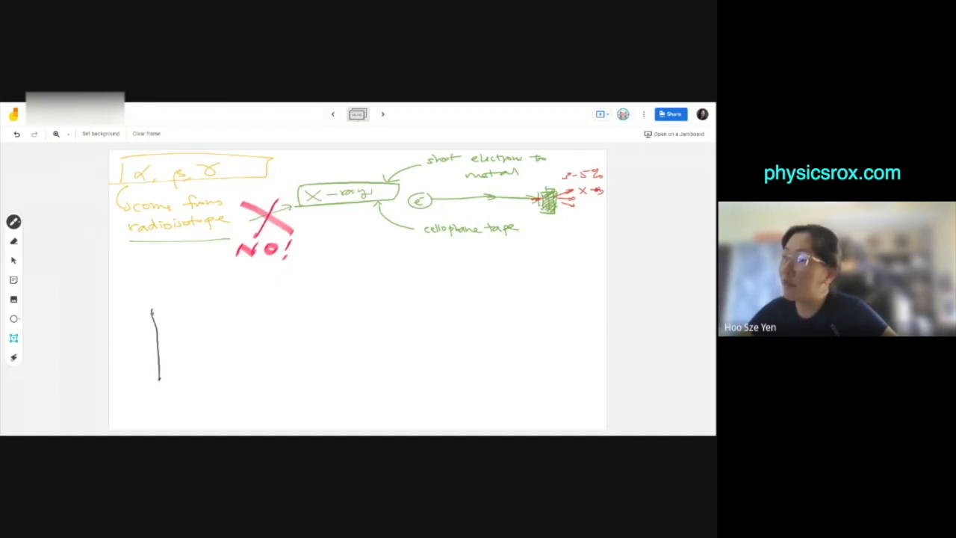
pyautogui.moveTo(153, 314); pyautogui.dragTo(194, 385)
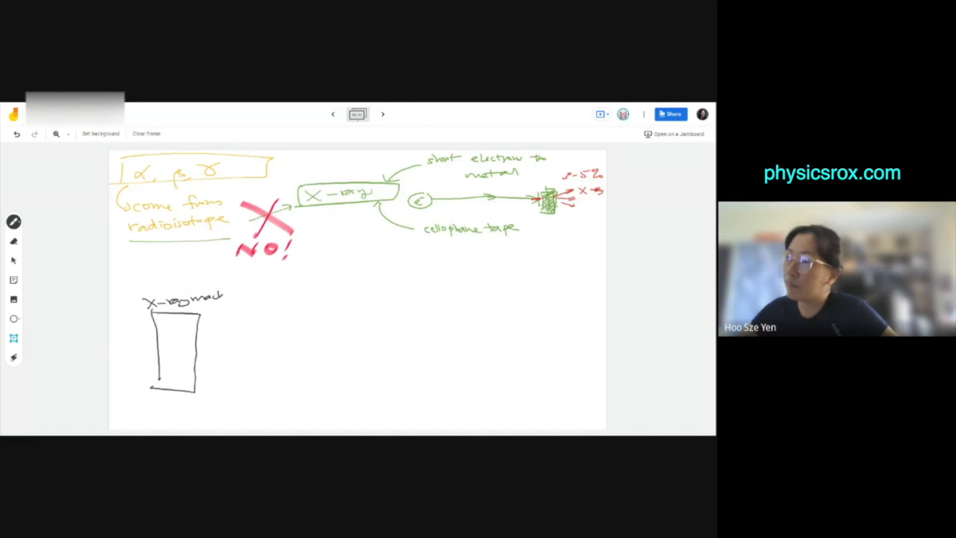
pyautogui.moveTo(202, 329); pyautogui.dragTo(228, 329)
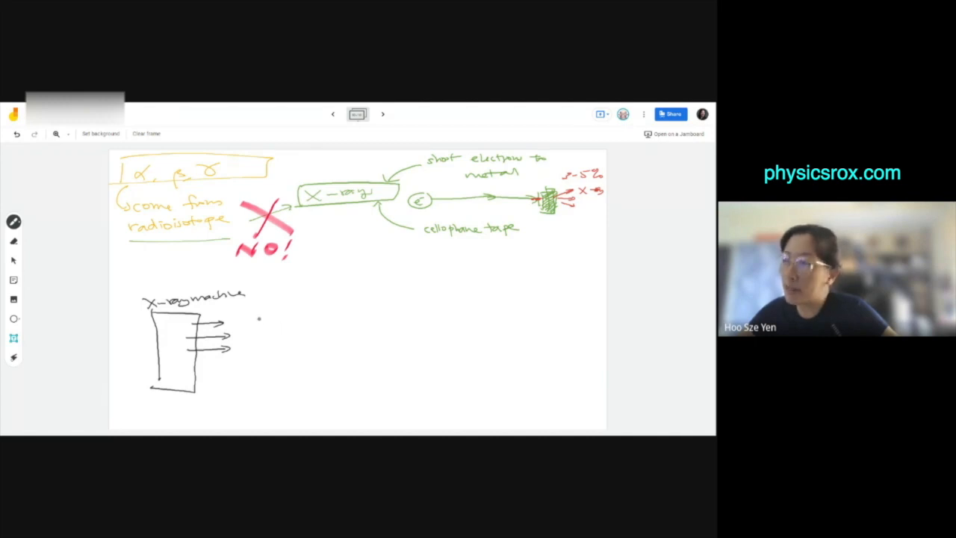
pyautogui.moveTo(257, 314); pyautogui.dragTo(258, 377)
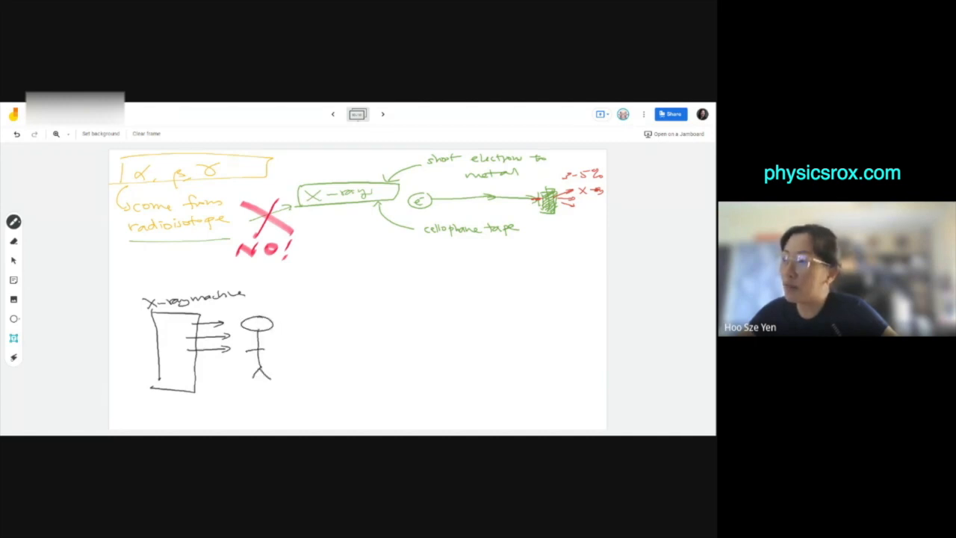
pyautogui.moveTo(333, 310); pyautogui.dragTo(348, 378)
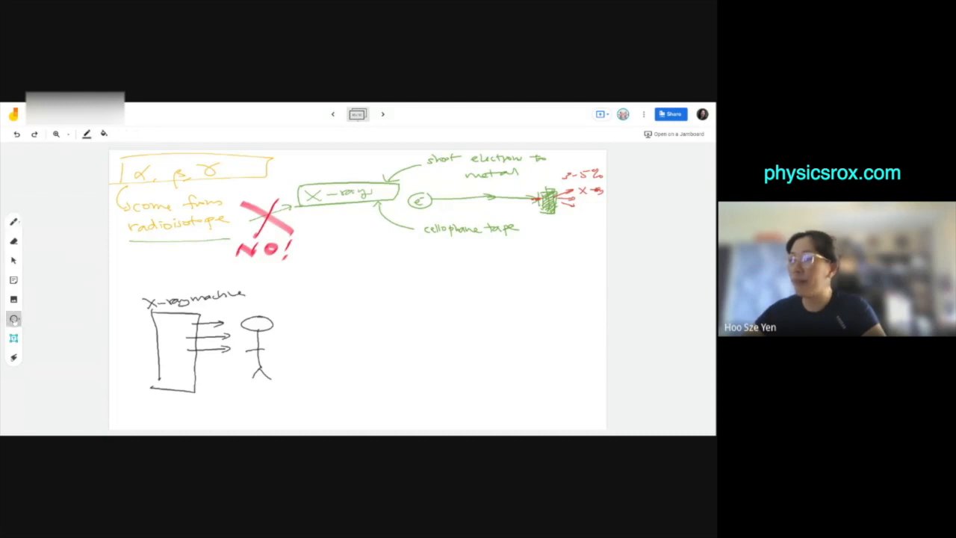
# Draw a tall rectangle behind the figure labelled 'photographic film' with an arrow.
pyautogui.moveTo(321, 310); pyautogui.dragTo(355, 381)
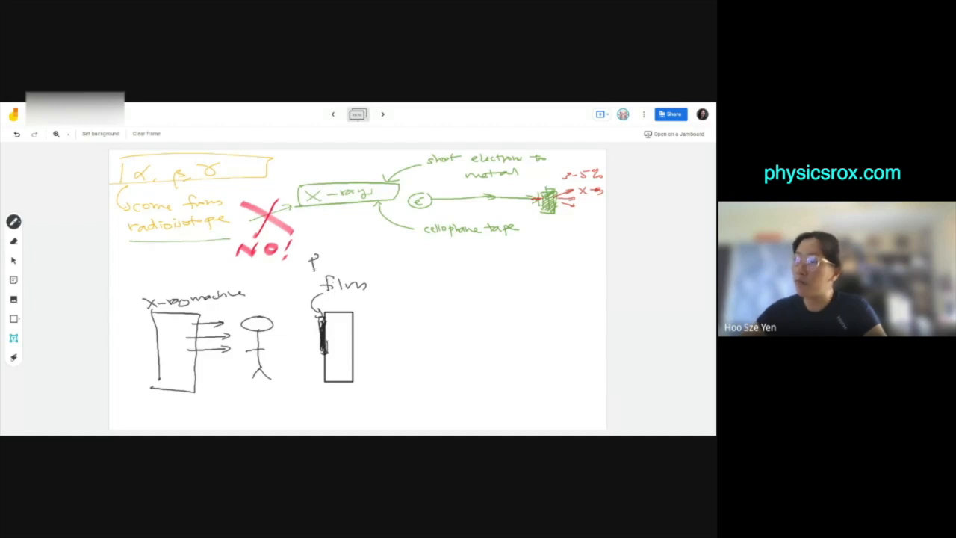
pyautogui.write('photographic')
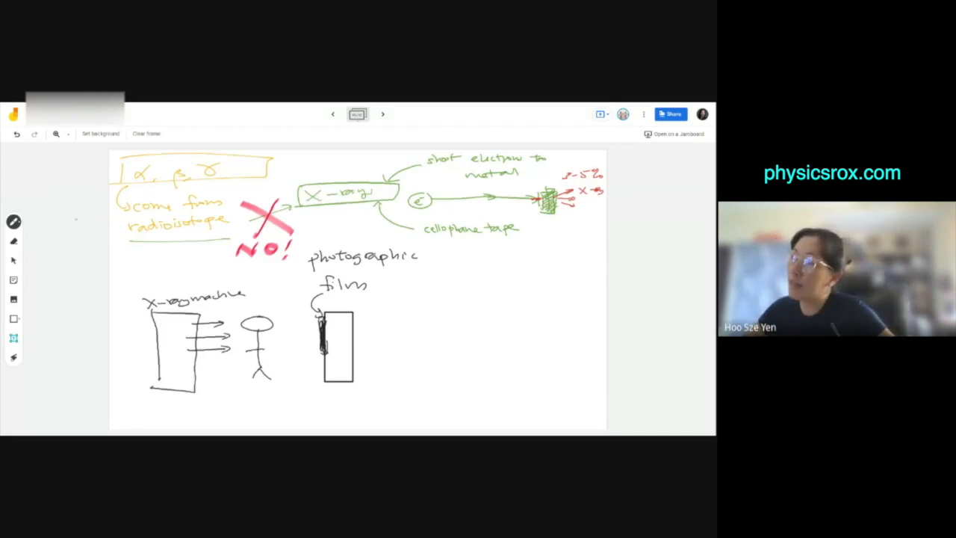
# Draw a green ray from the person to the film, and a square with a bone outline.
pyautogui.click(13, 222)
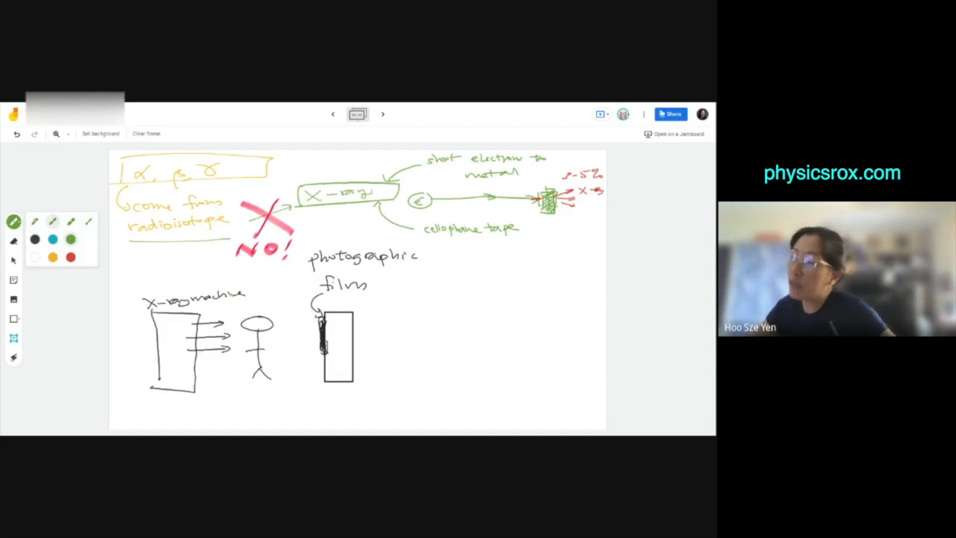
pyautogui.moveTo(197, 331); pyautogui.dragTo(321, 329)
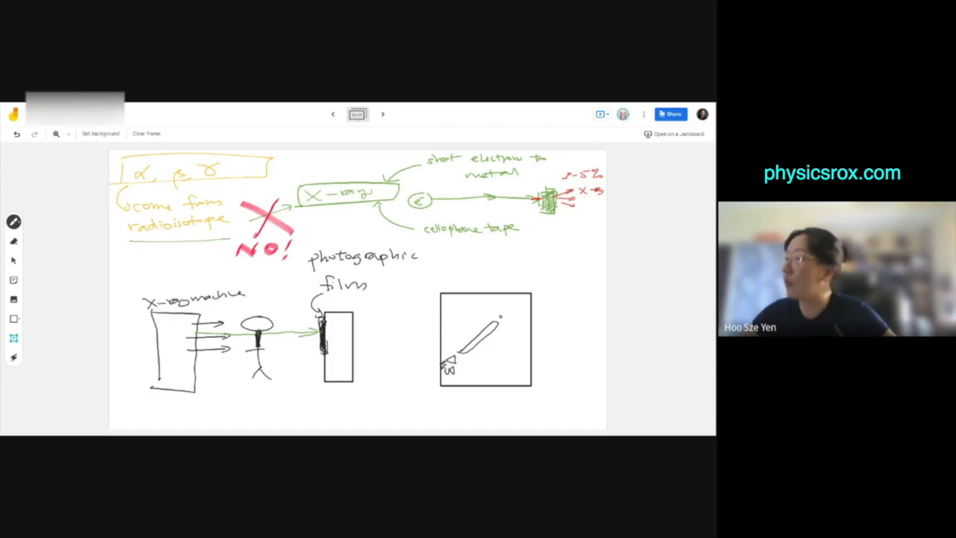
# Draw the bone's second end and scribble dark shading inside the square.
pyautogui.moveTo(493, 321); pyautogui.dragTo(530, 344)
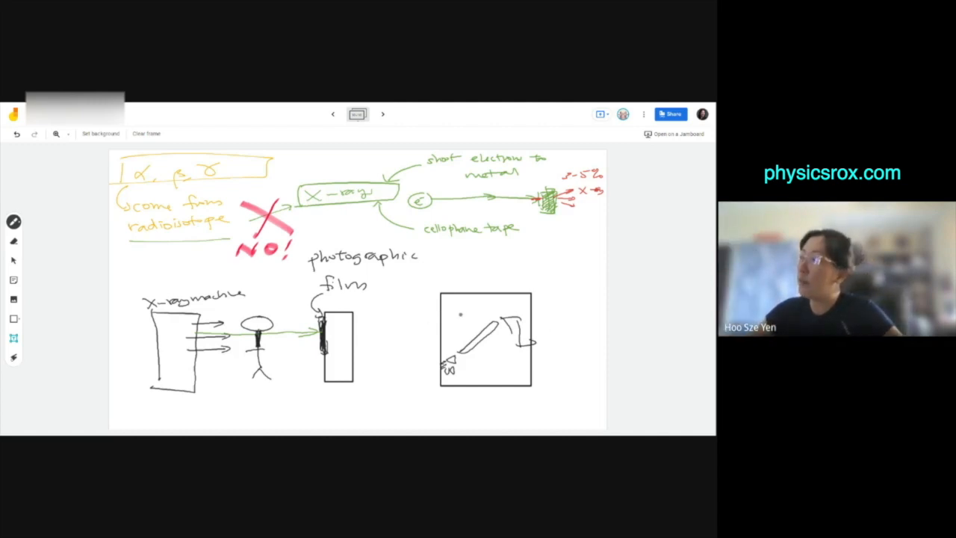
pyautogui.moveTo(463, 321); pyautogui.dragTo(493, 348)
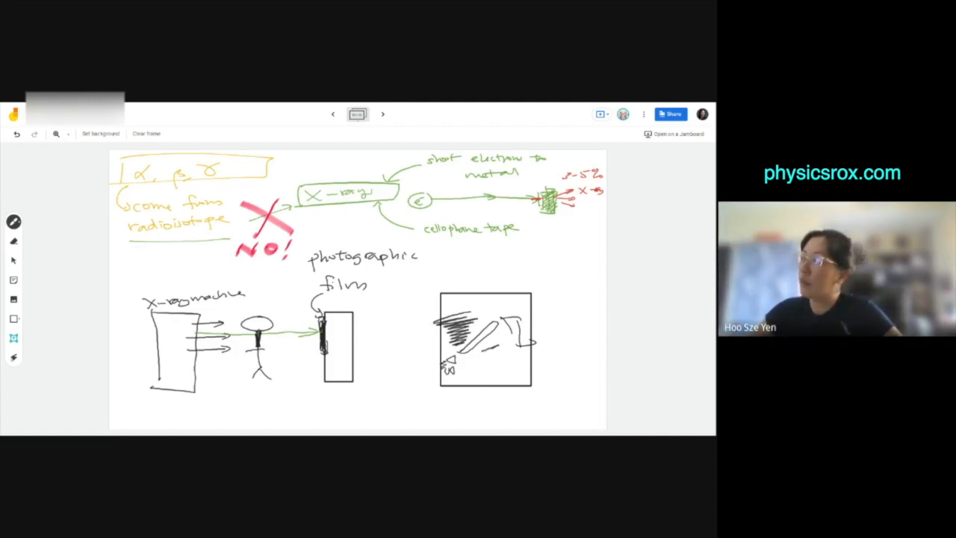